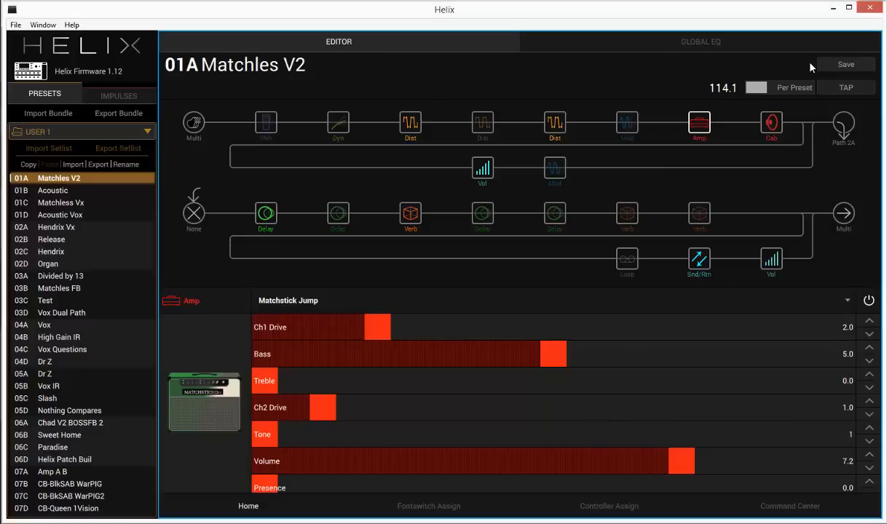
mouse_move(568, 78)
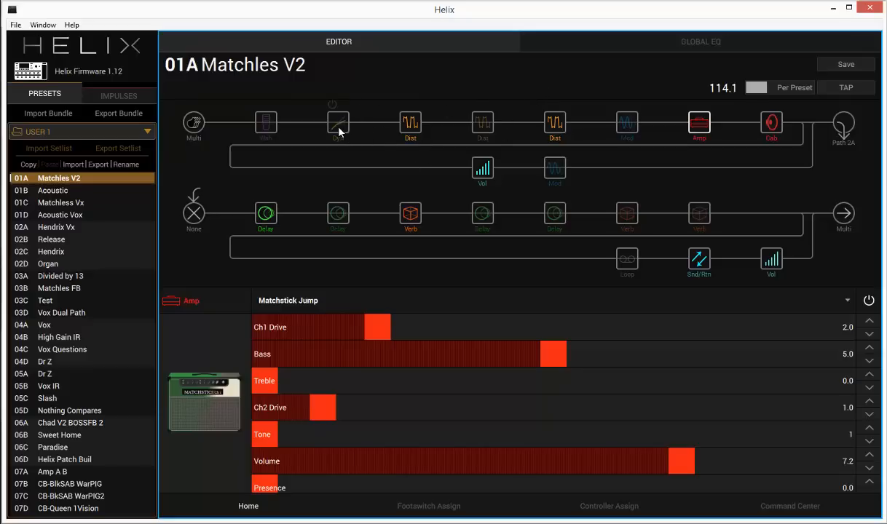
mouse_move(479, 72)
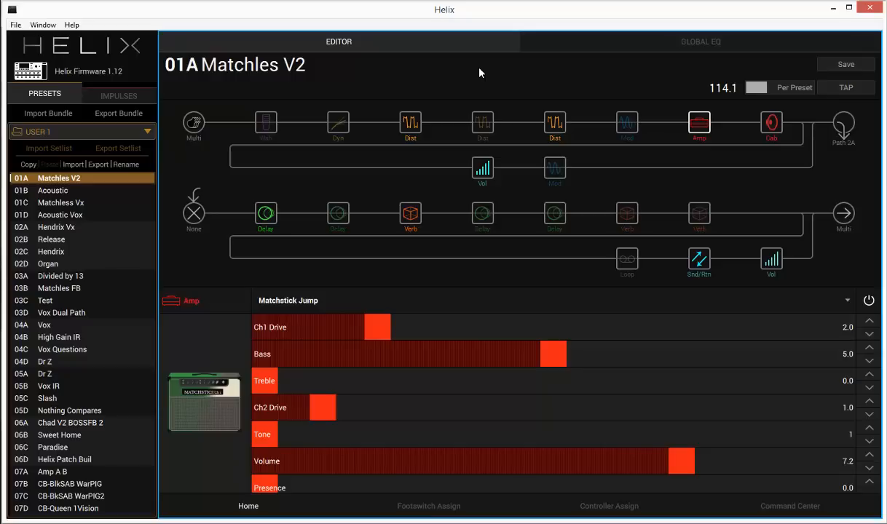
mouse_move(427, 95)
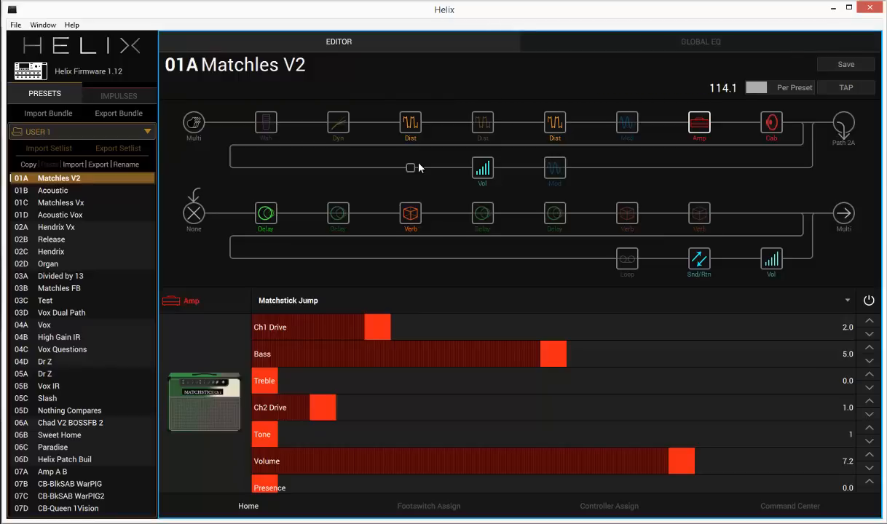
Step: View the cab, Scream 808 and Teemah! distortions, then the Elephant Man delay settings
click(699, 123)
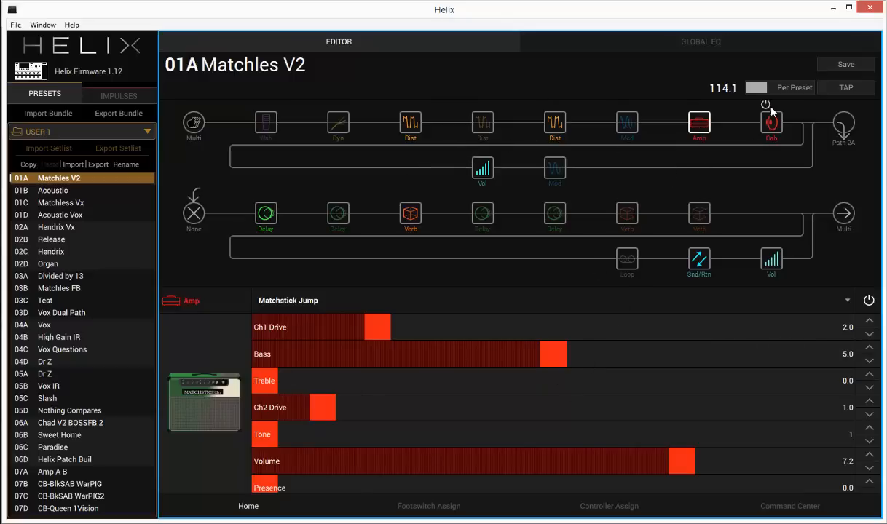
click(771, 122)
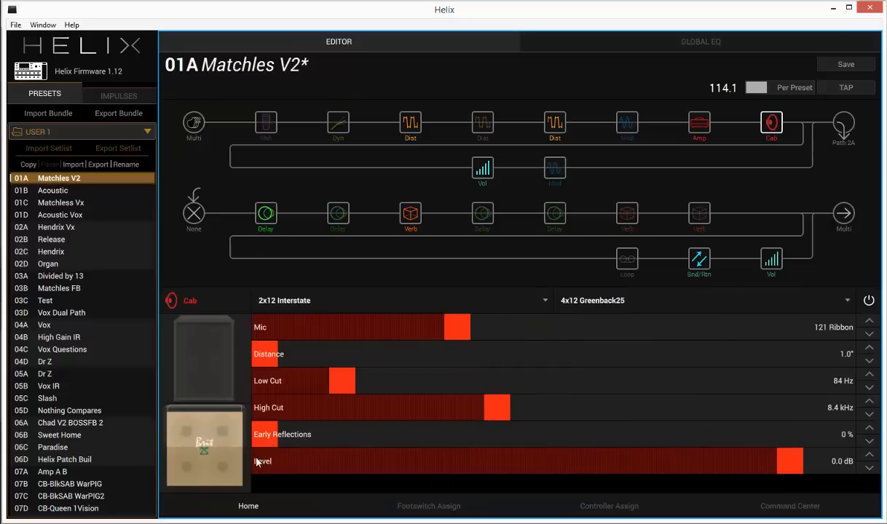
click(409, 122)
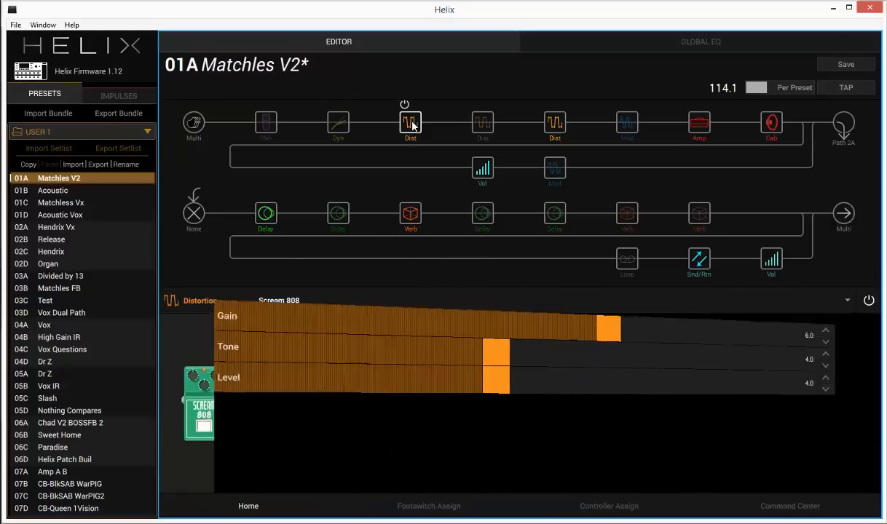
click(555, 122)
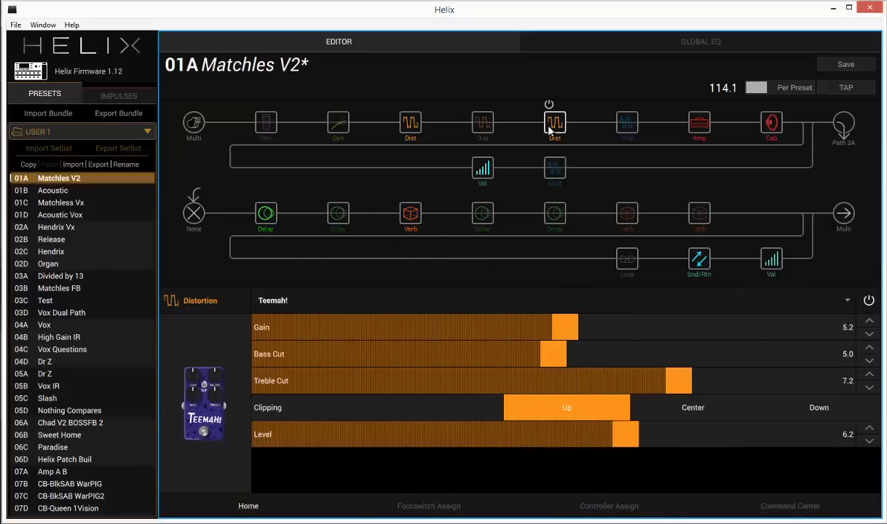
mouse_move(555, 124)
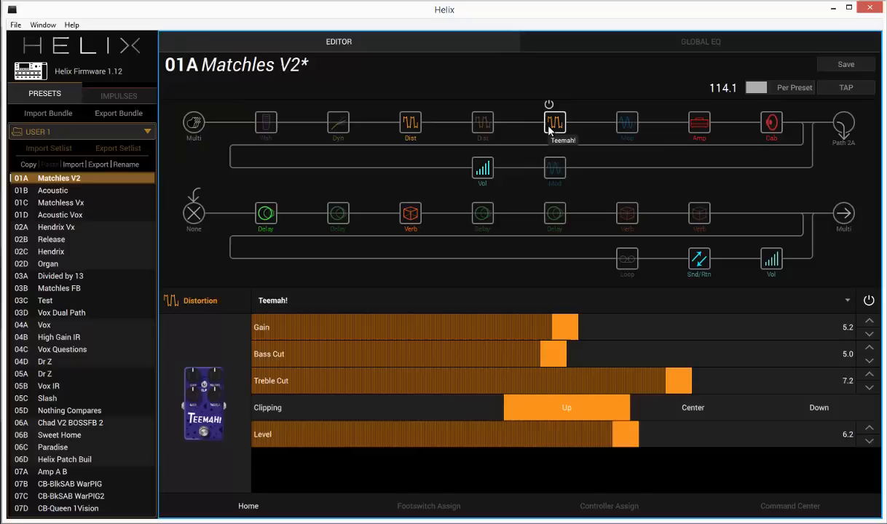
click(266, 214)
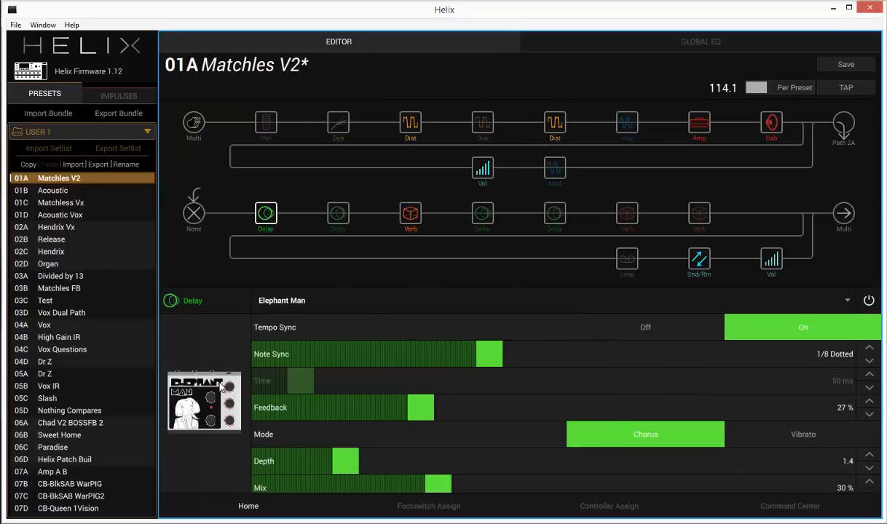
mouse_move(327, 395)
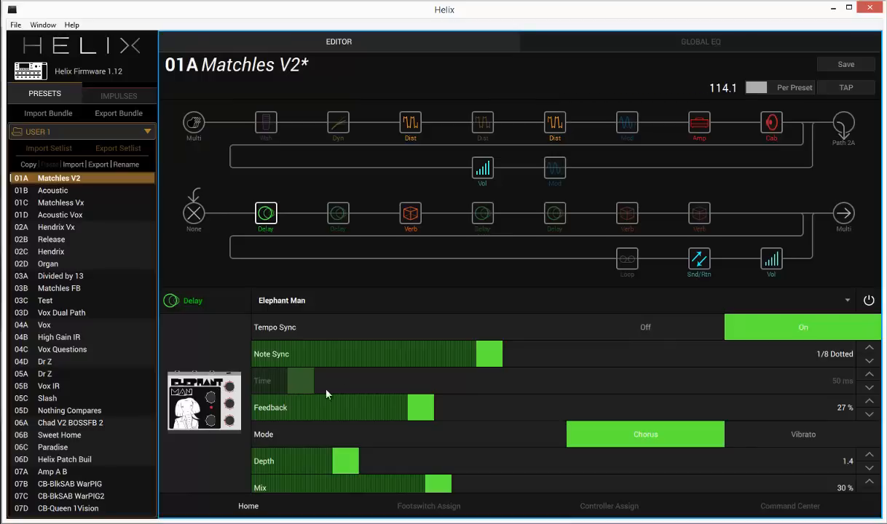
mouse_move(812, 357)
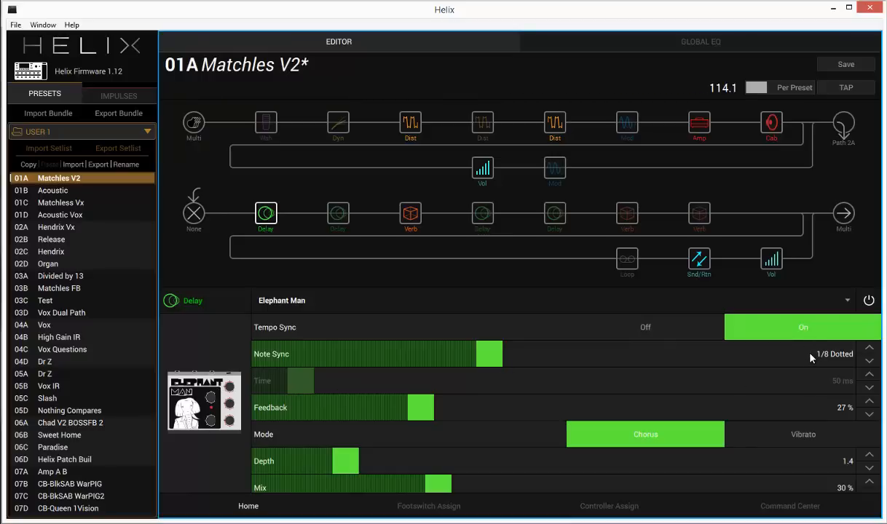
mouse_move(792, 341)
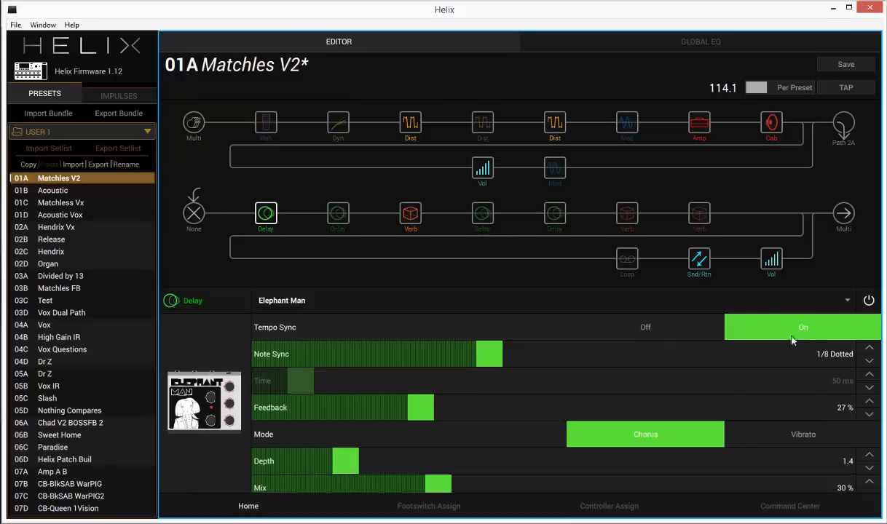
mouse_move(744, 334)
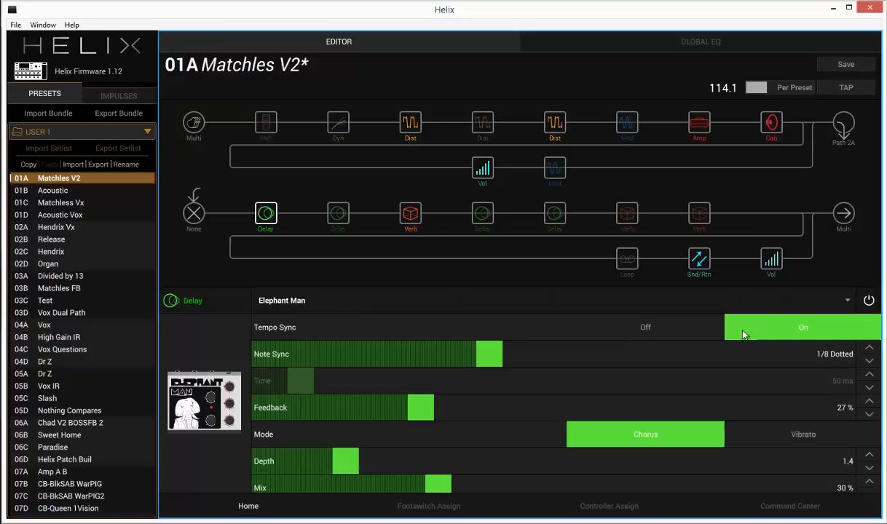
mouse_move(813, 362)
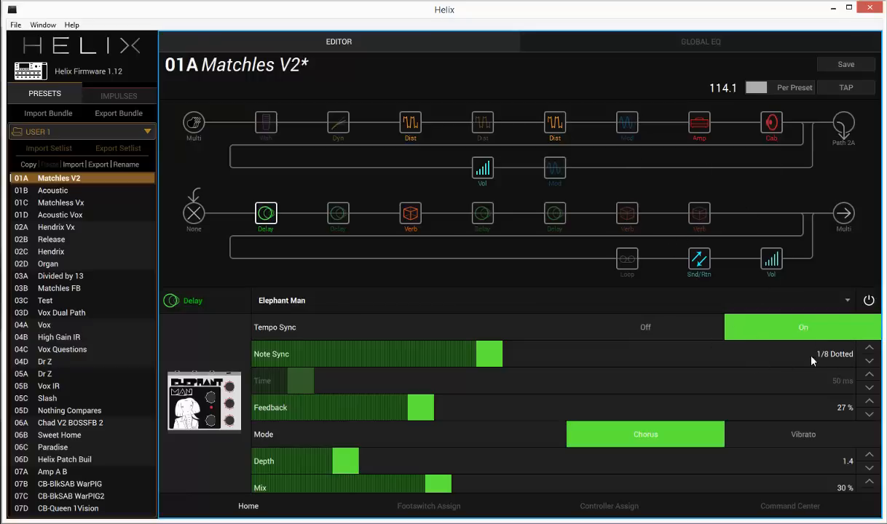
mouse_move(627, 258)
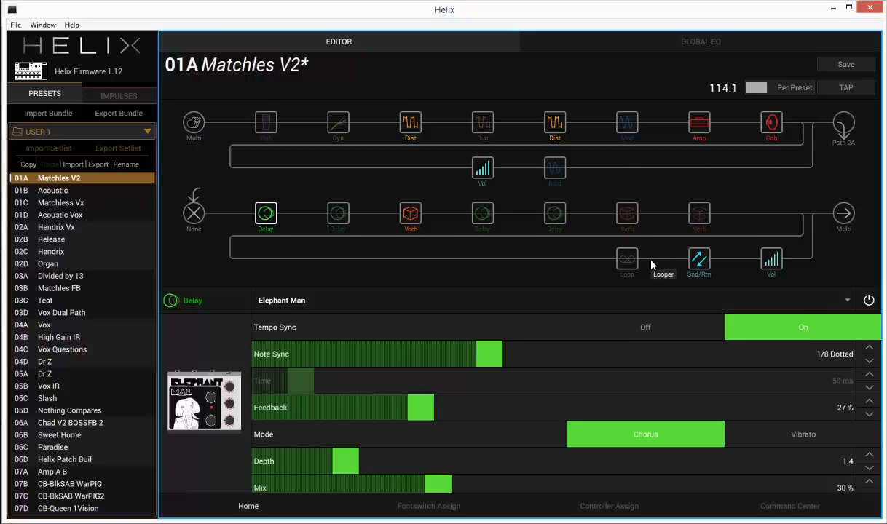
mouse_move(600, 140)
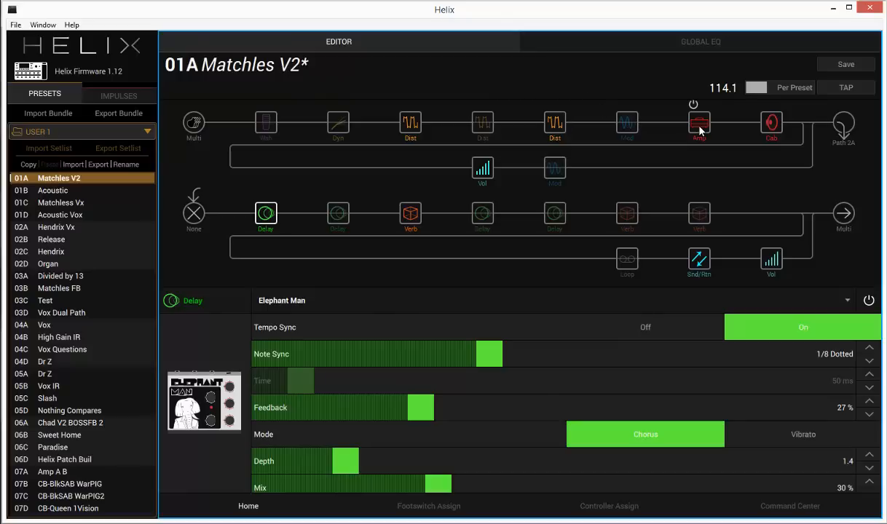
Step: Display the Matchstick Jump amp block's parameters on path 1
click(698, 124)
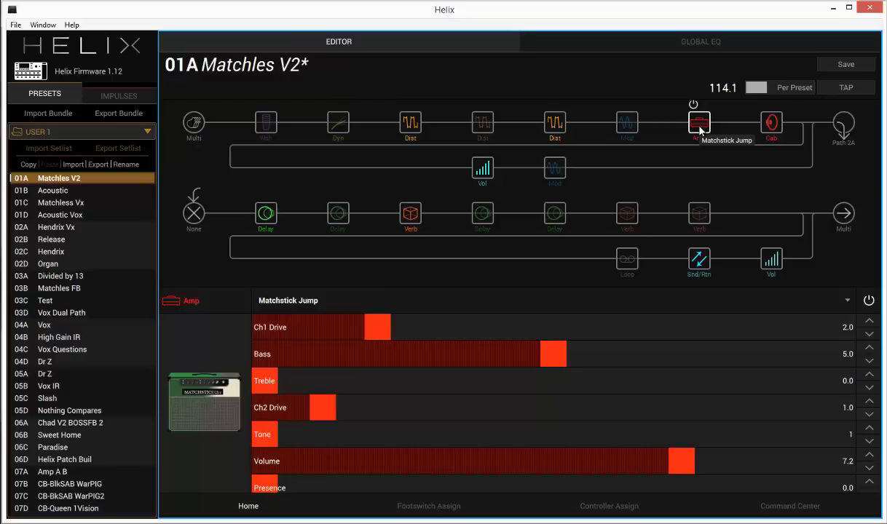
mouse_move(523, 236)
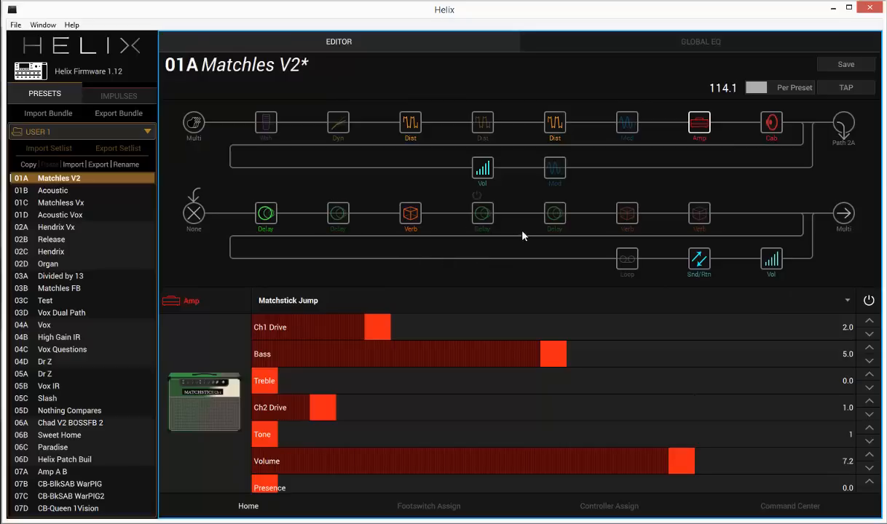